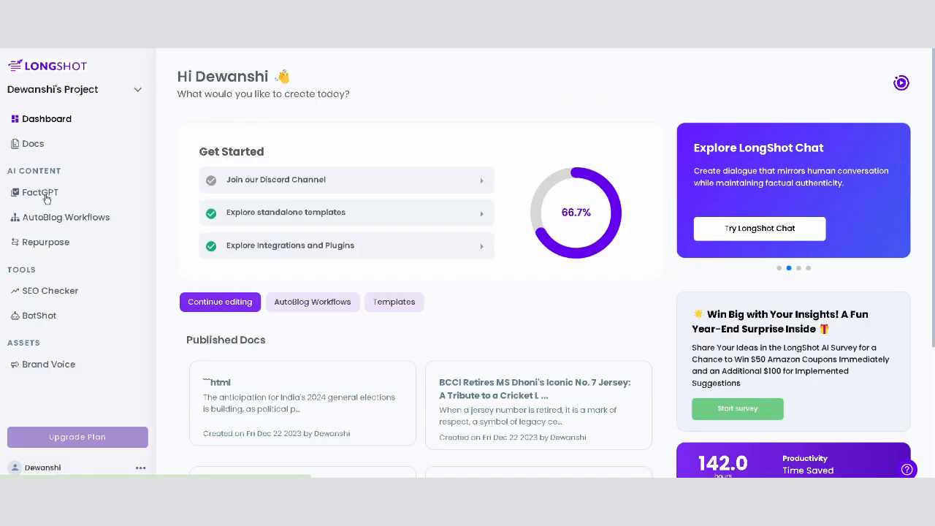
Step: Open the FactGPT chat from the sidebar and focus the 'Ask or search anything' box
click(39, 193)
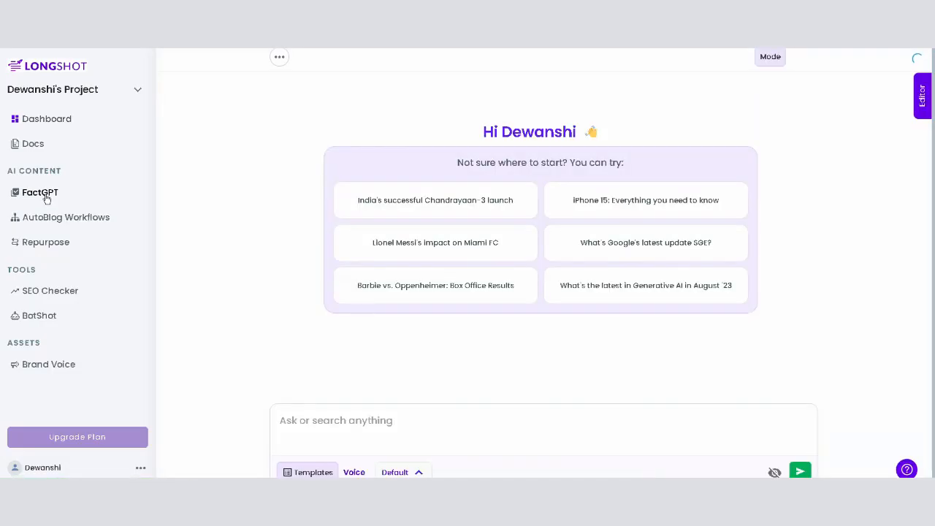
click(40, 193)
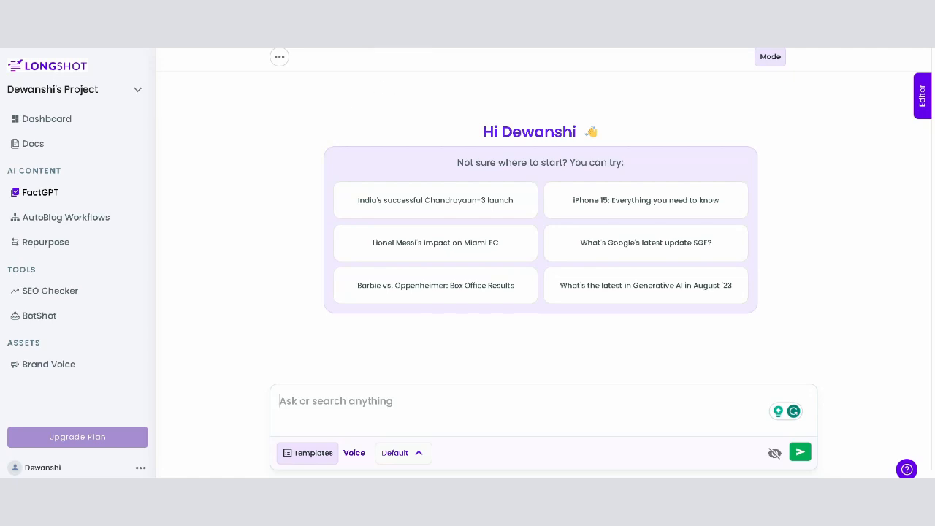
click(279, 56)
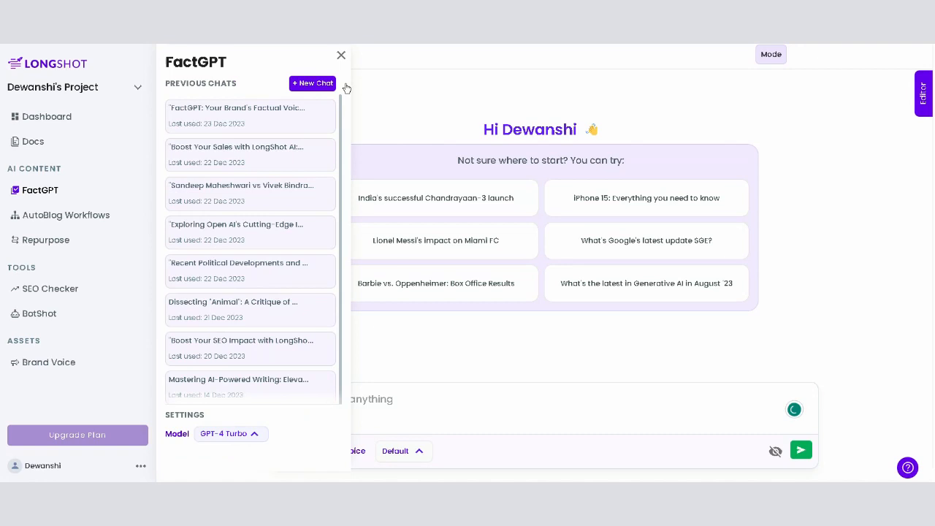
mouse_move(281, 143)
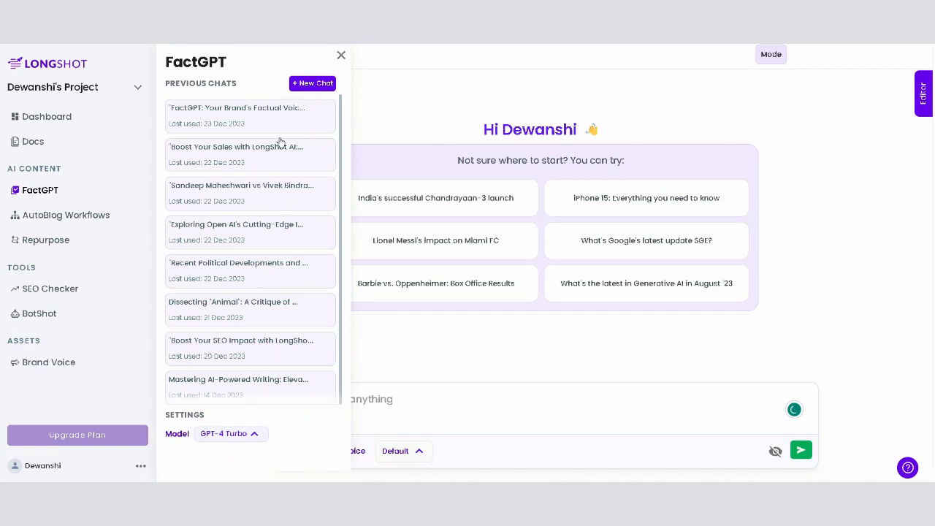
mouse_move(270, 218)
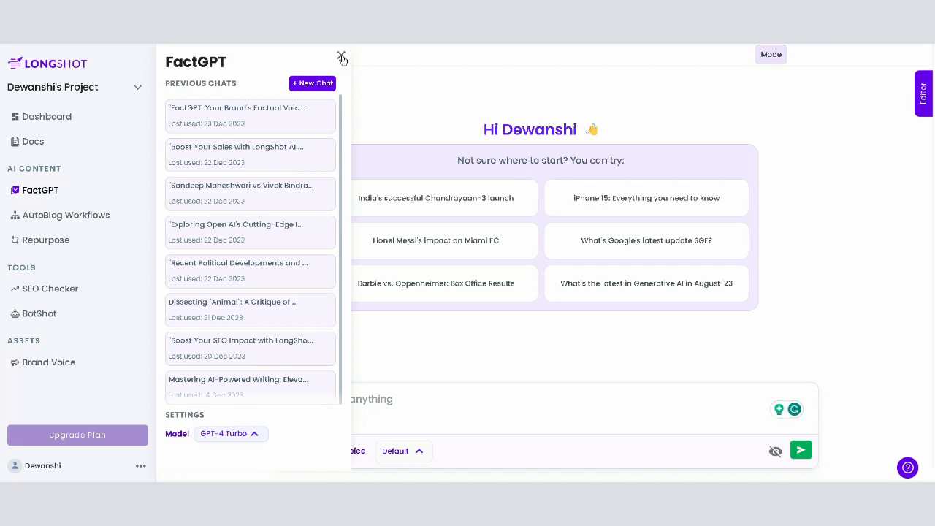
click(340, 56)
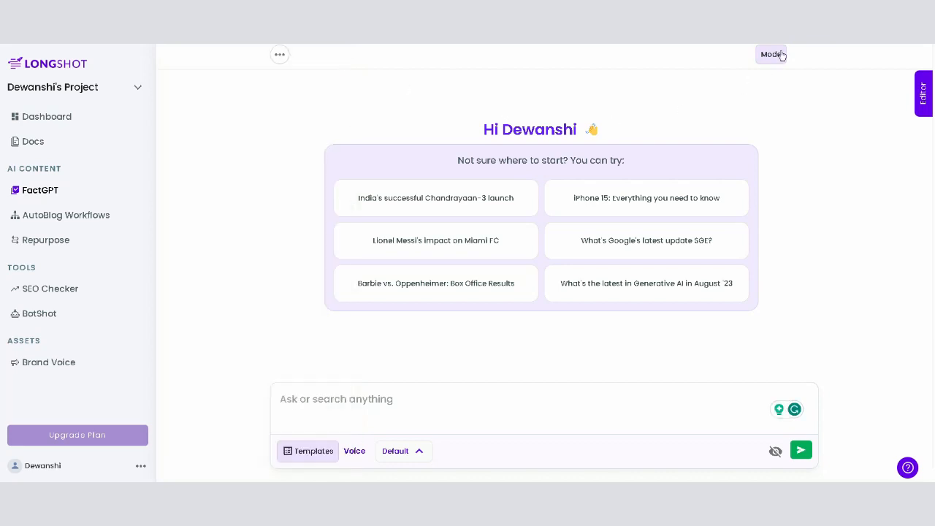
Step: Switch the FactGPT chat mode to SERP from the Mode settings
click(772, 54)
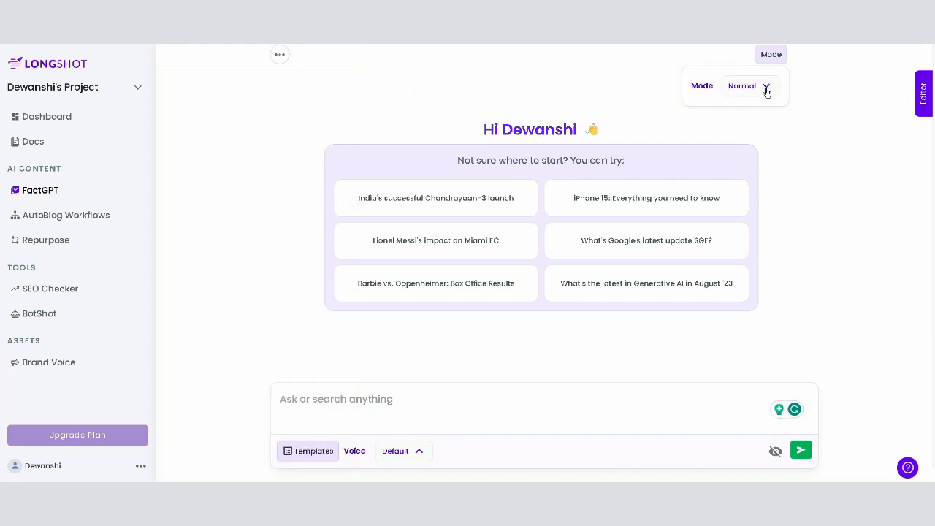
click(747, 85)
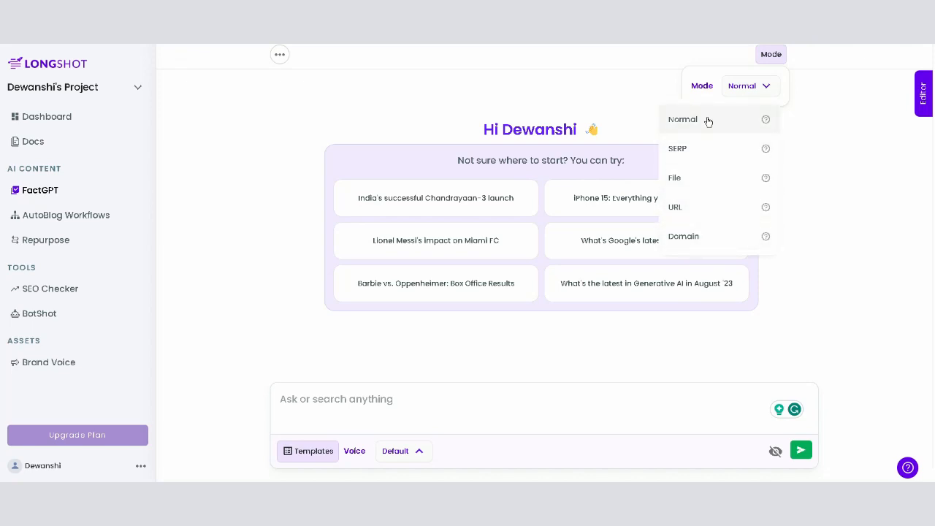
click(684, 120)
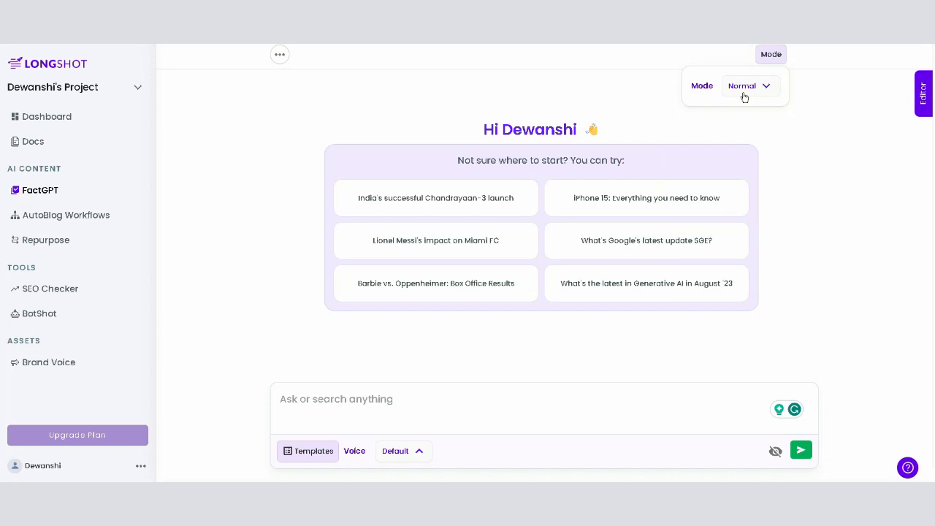
click(748, 85)
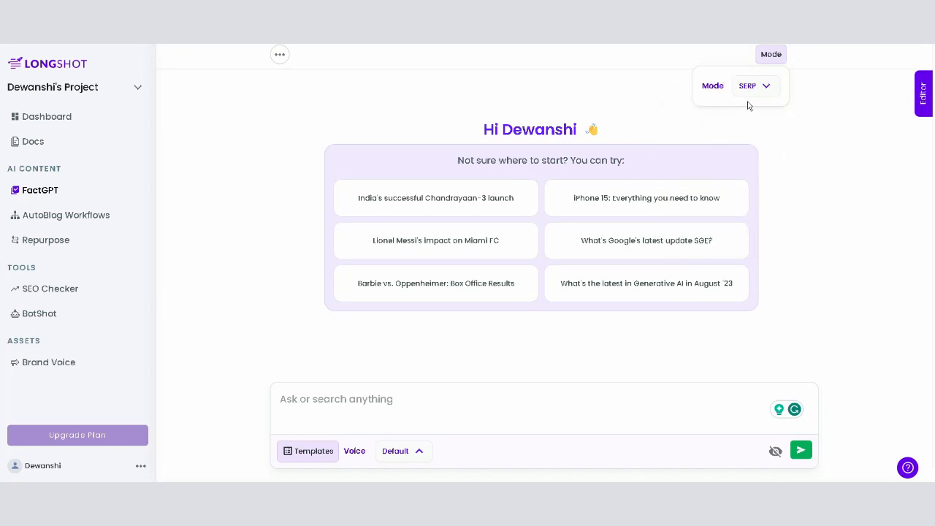
click(755, 84)
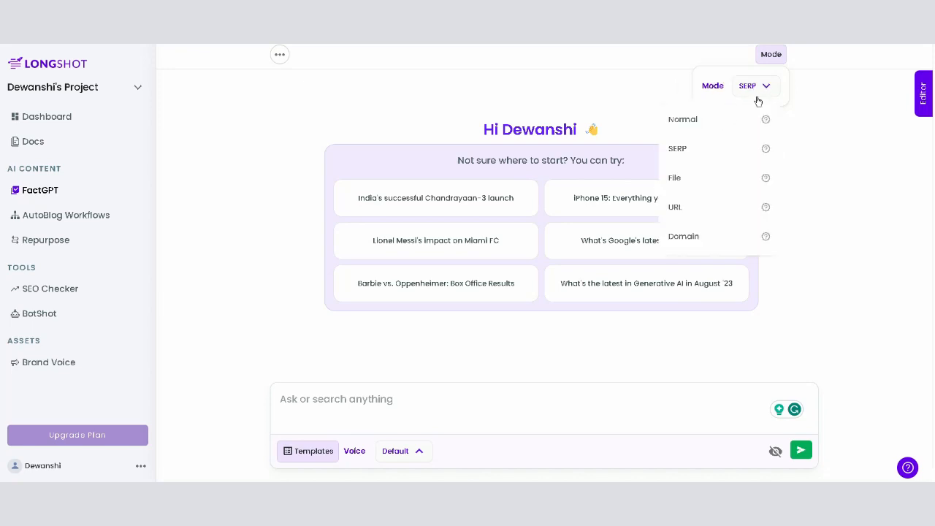
Step: Try the File and URL answer modes, then settle back on SERP mode
click(675, 178)
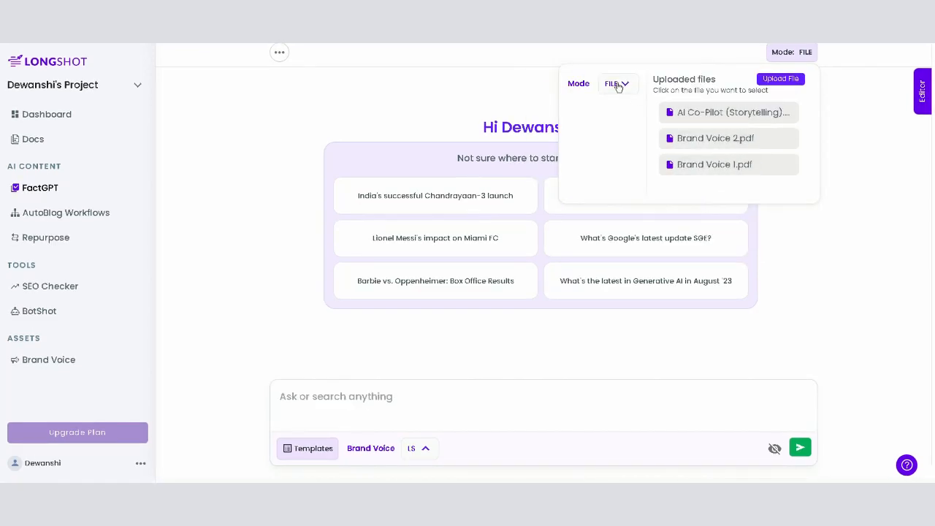
click(617, 83)
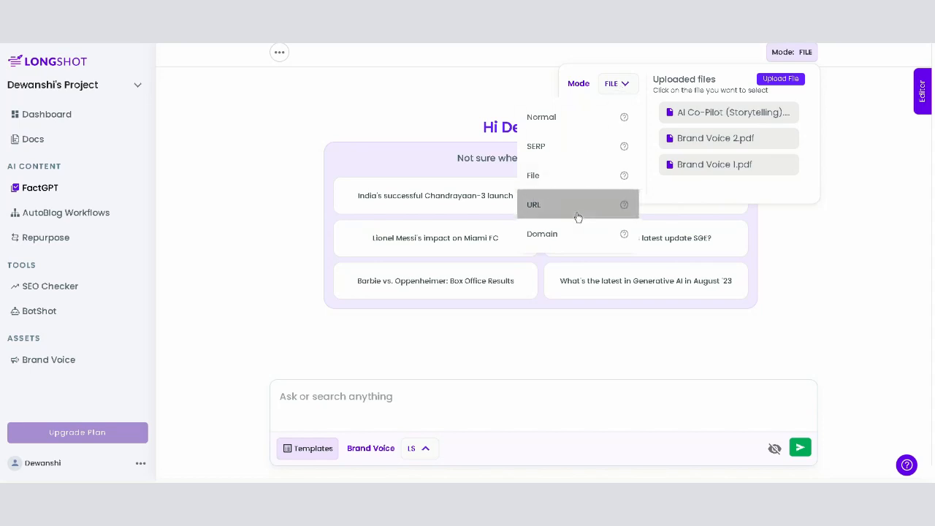
click(533, 205)
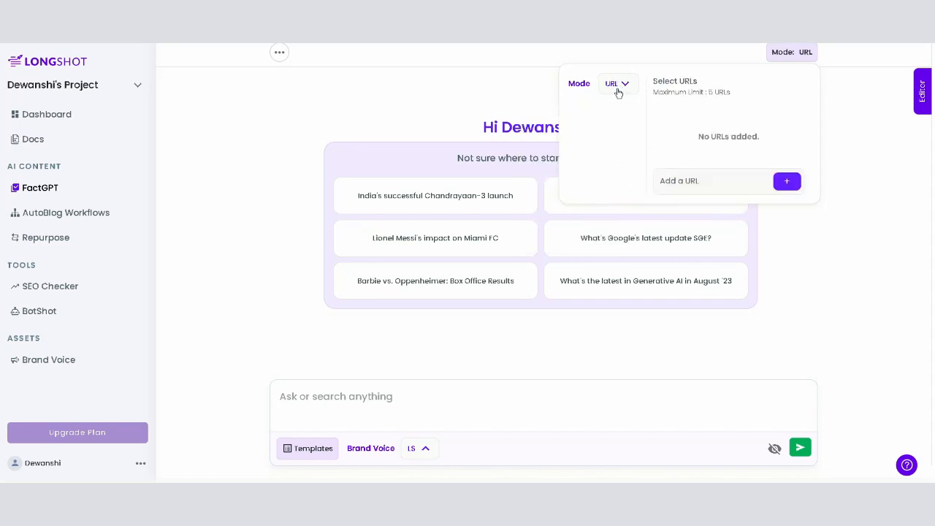
click(617, 84)
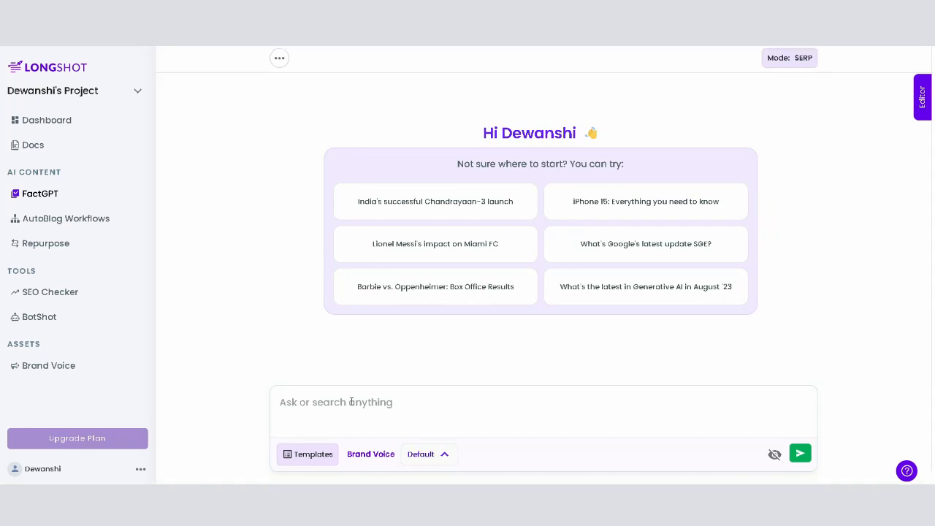
Step: Ask FactGPT to 'Generate a blog on latest AI updates' and read through the generated article
click(541, 402)
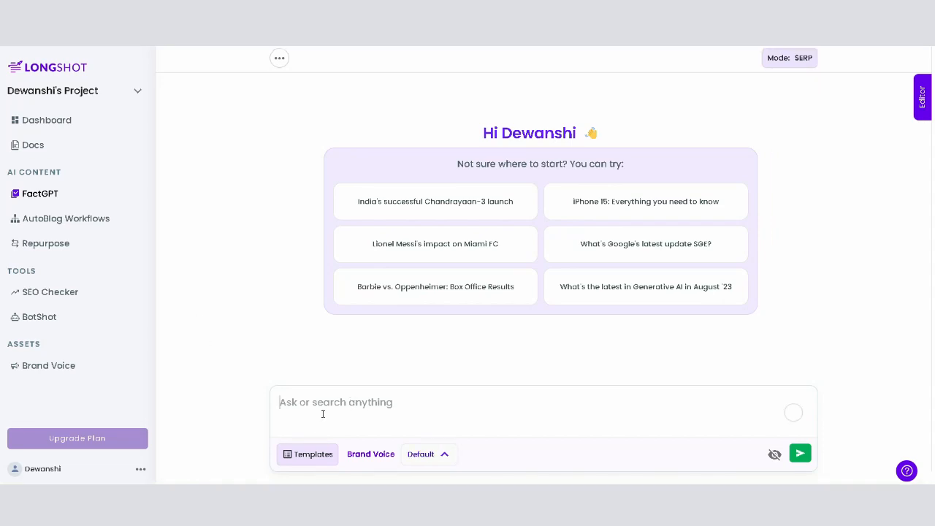
text(Generate a)
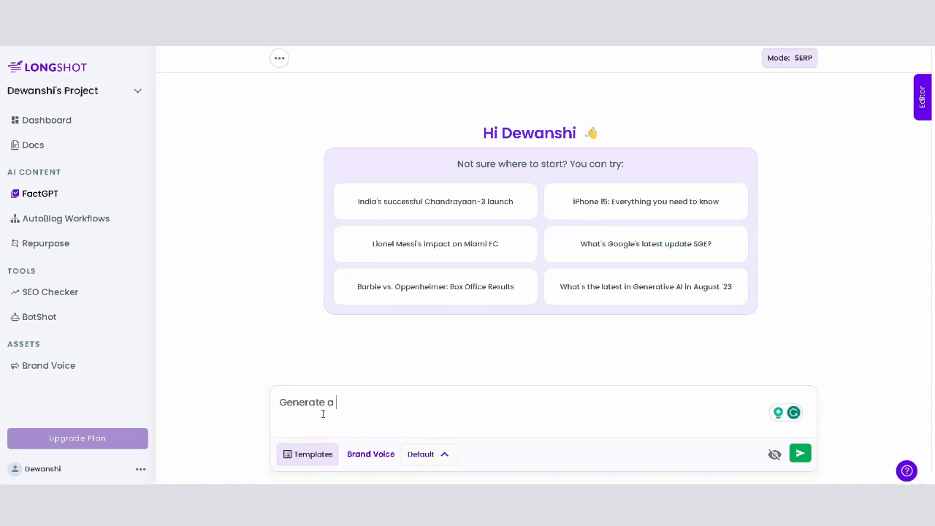
text(blog on latest)
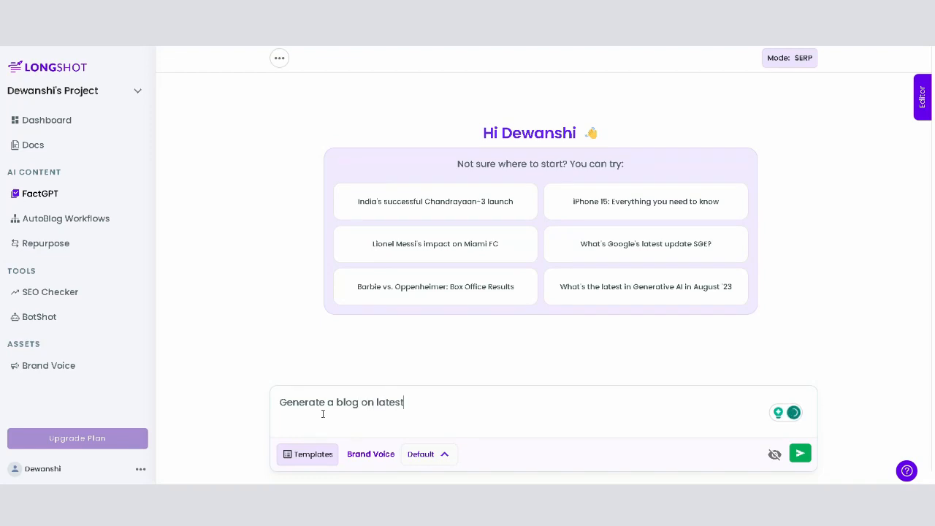
text(AI upd)
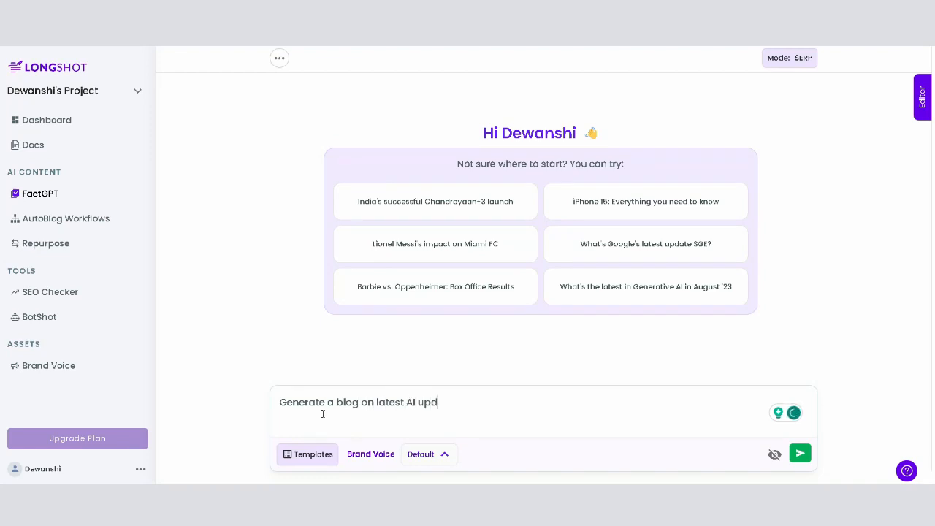
click(799, 453)
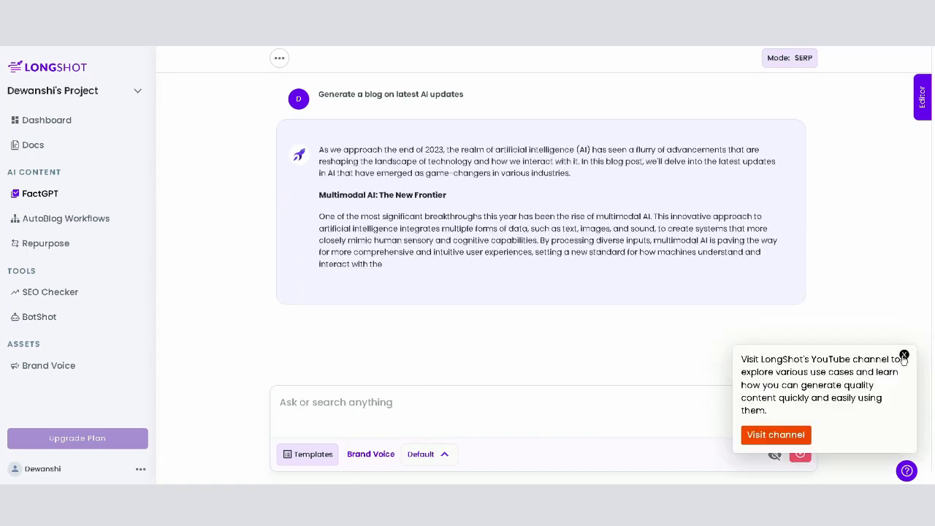
scroll(down, 3)
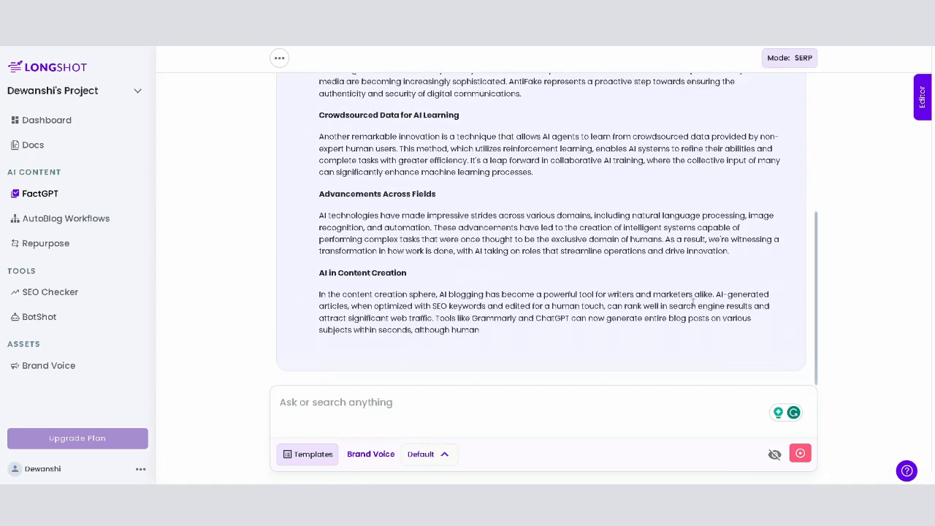
scroll(down, 3)
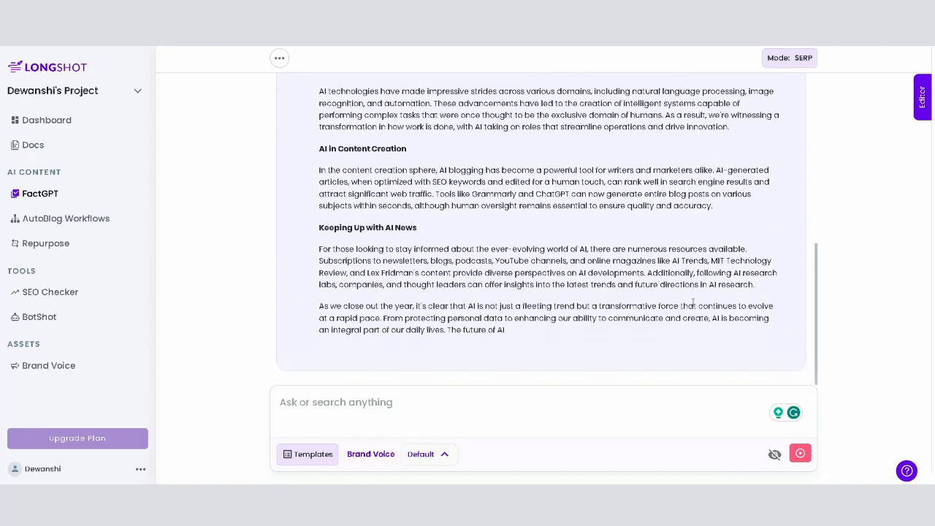
Step: Set the brand voice to 15 and view the 'Exploring the AI Revolution' blog in the side editor
click(427, 453)
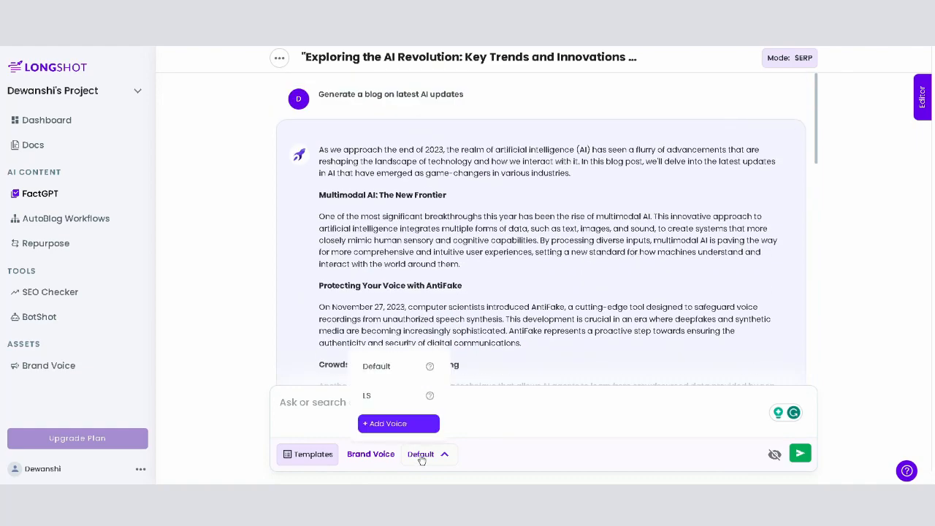
click(367, 395)
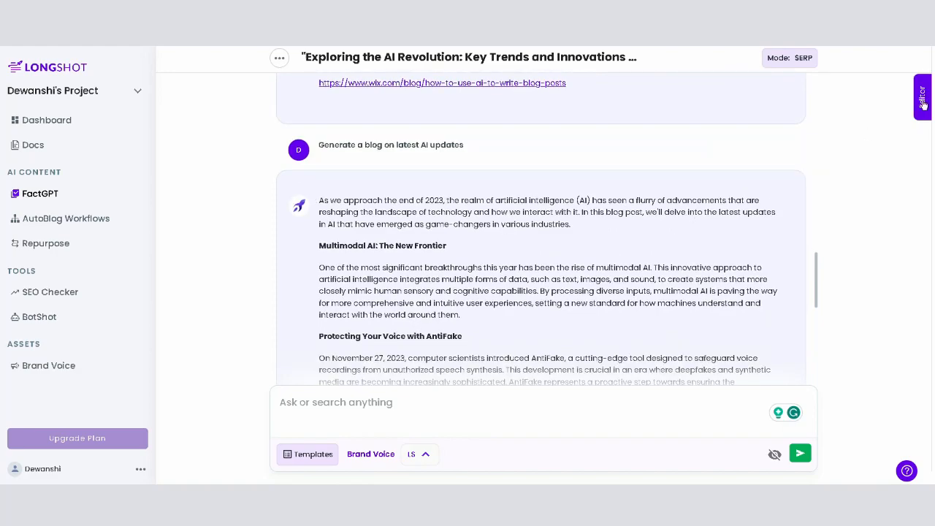
click(924, 95)
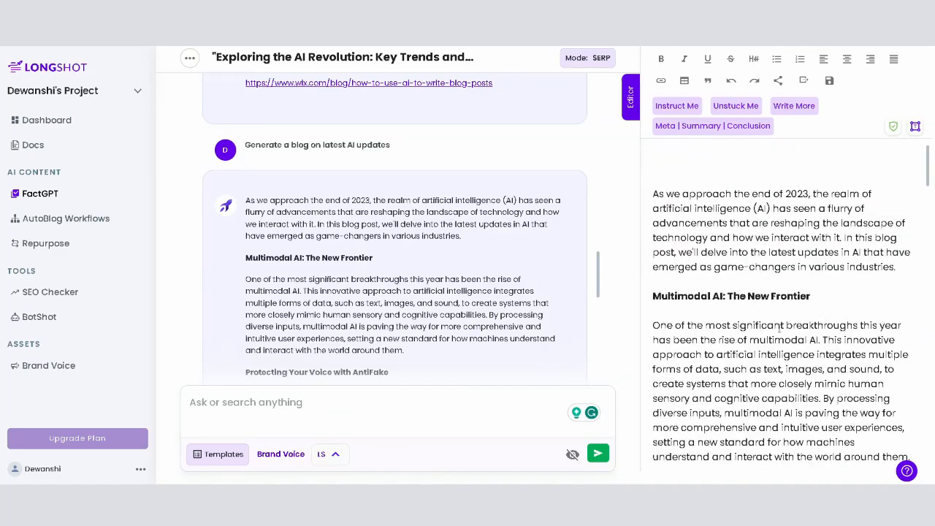
click(217, 453)
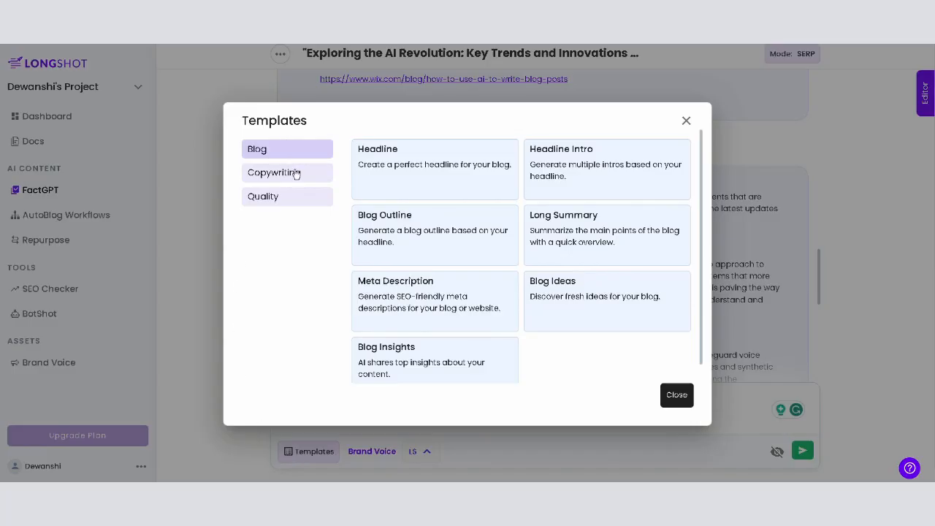
Step: Pick the Long Summary template from the Blog category and apply it with the blog text filled in
click(275, 172)
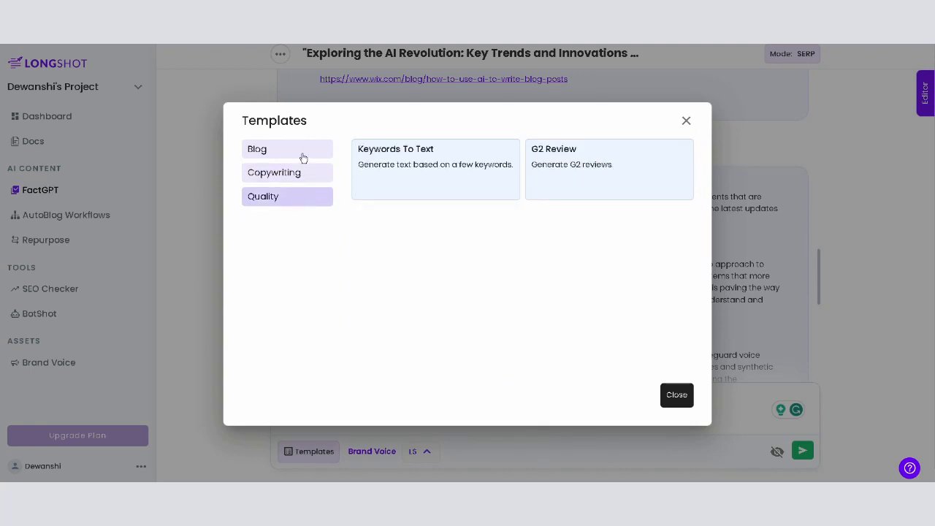
click(257, 149)
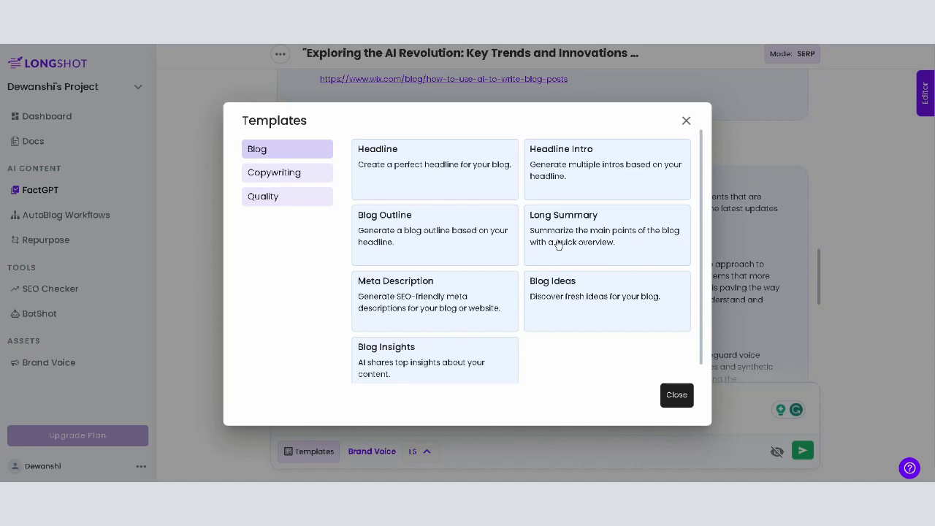
click(606, 234)
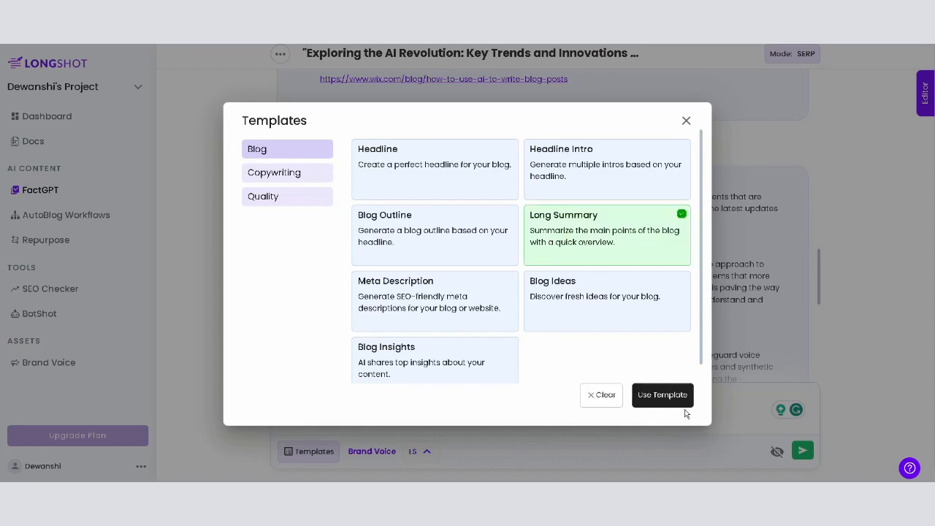
click(662, 395)
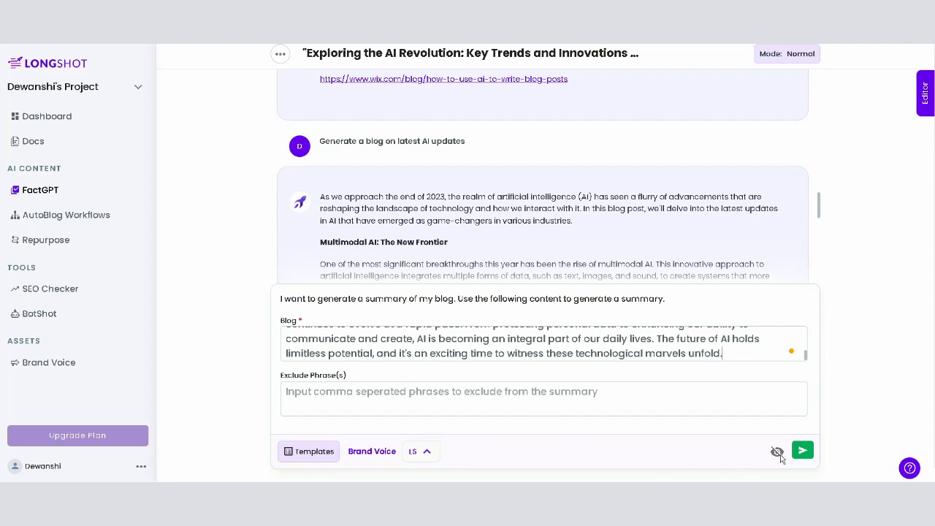
Step: Submit the long-summary request and read the summary FactGPT writes in the chat
click(802, 450)
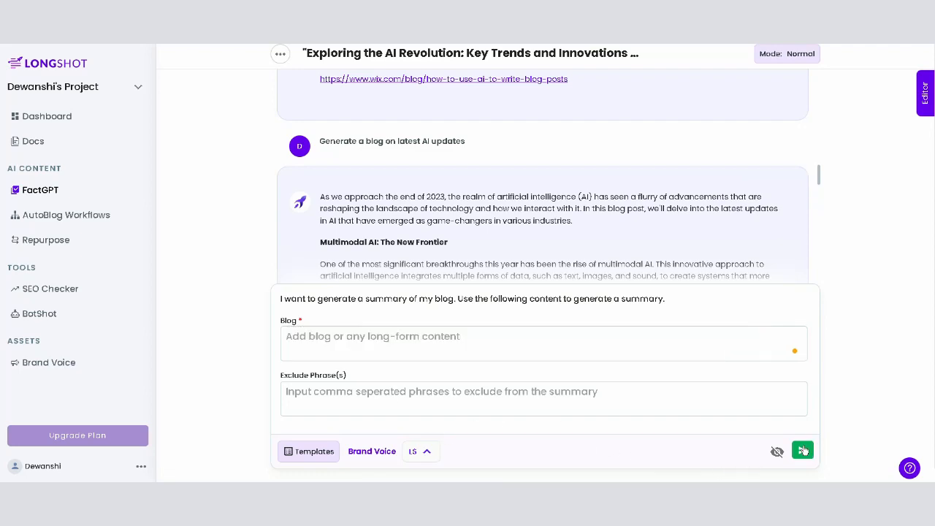
click(803, 450)
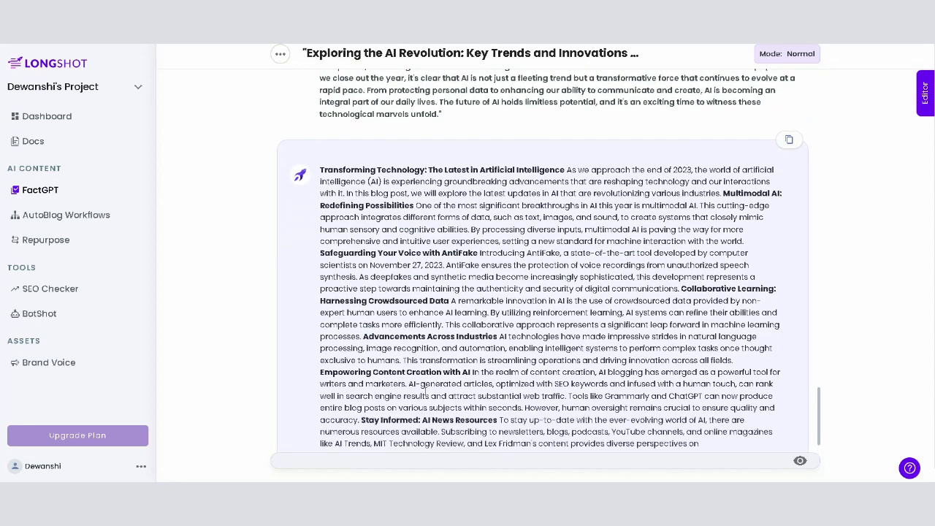
scroll(down, 3)
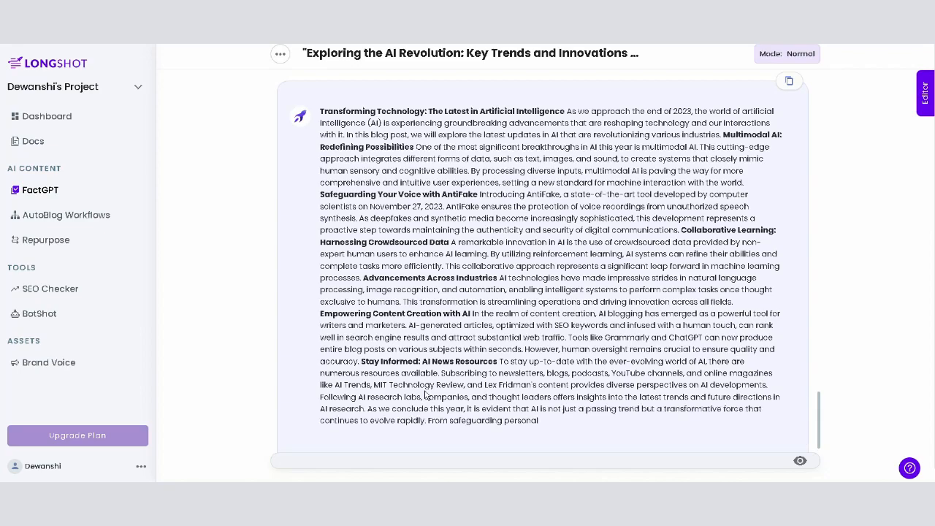